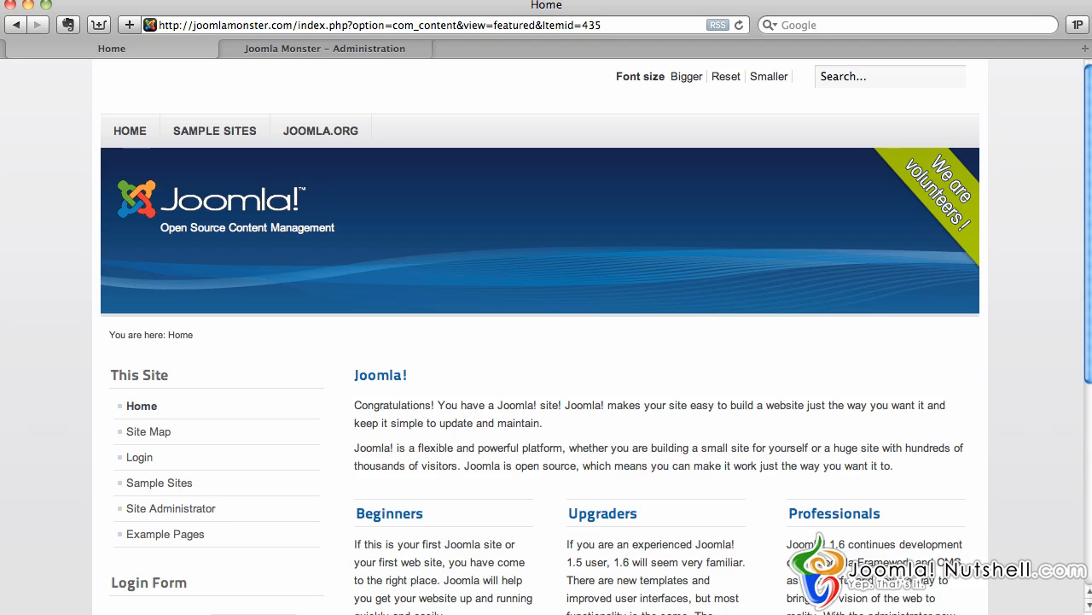
Open the Sample Sites page from the This Site menu on the frontend.
scroll(down, 3)
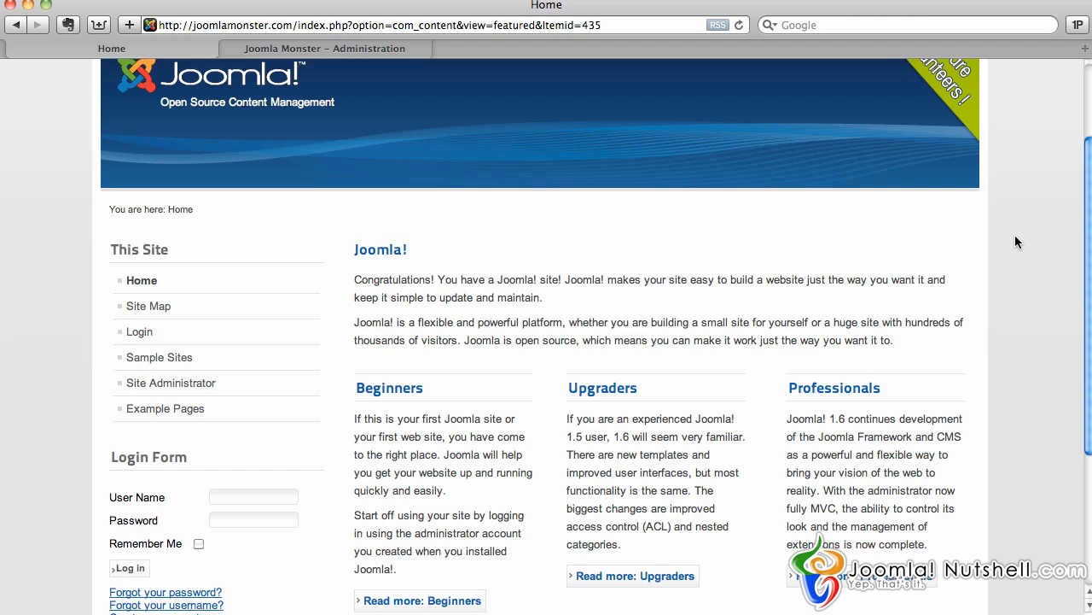
scroll(down, 3)
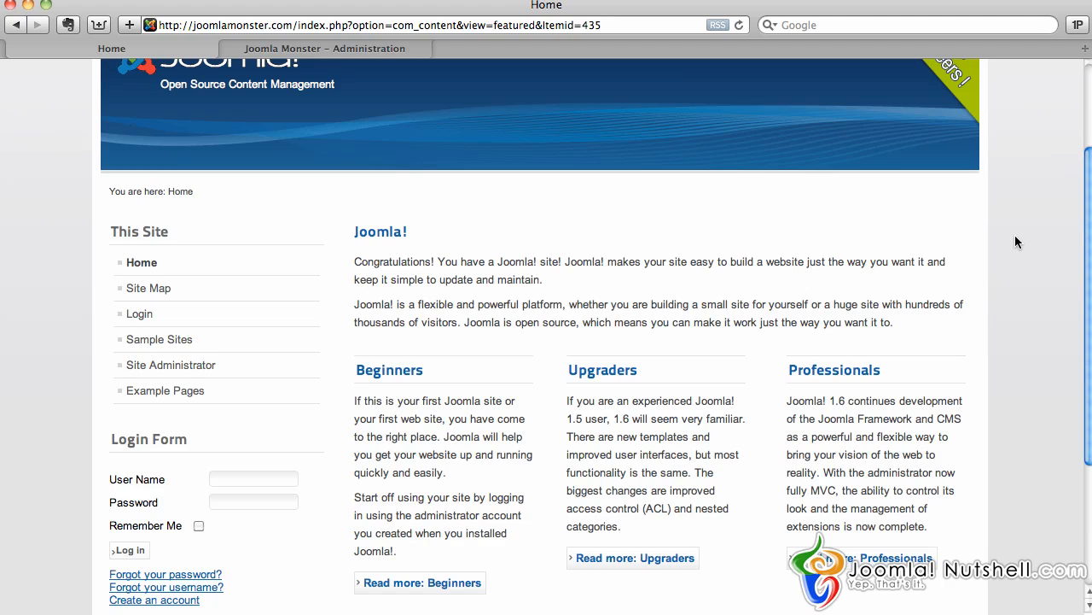
mouse_move(427, 393)
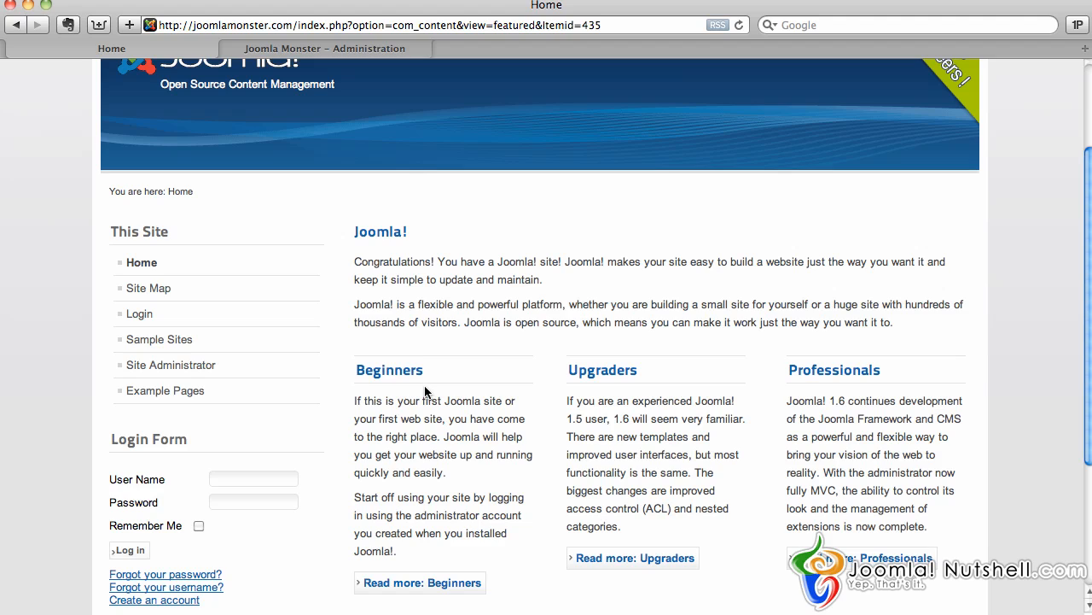
mouse_move(159, 338)
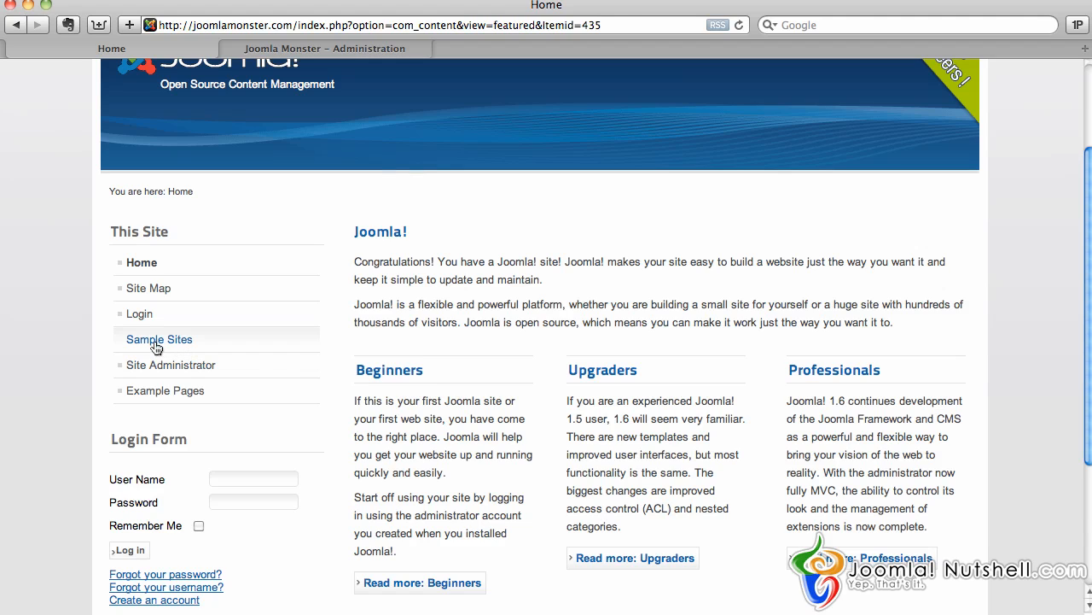
click(159, 338)
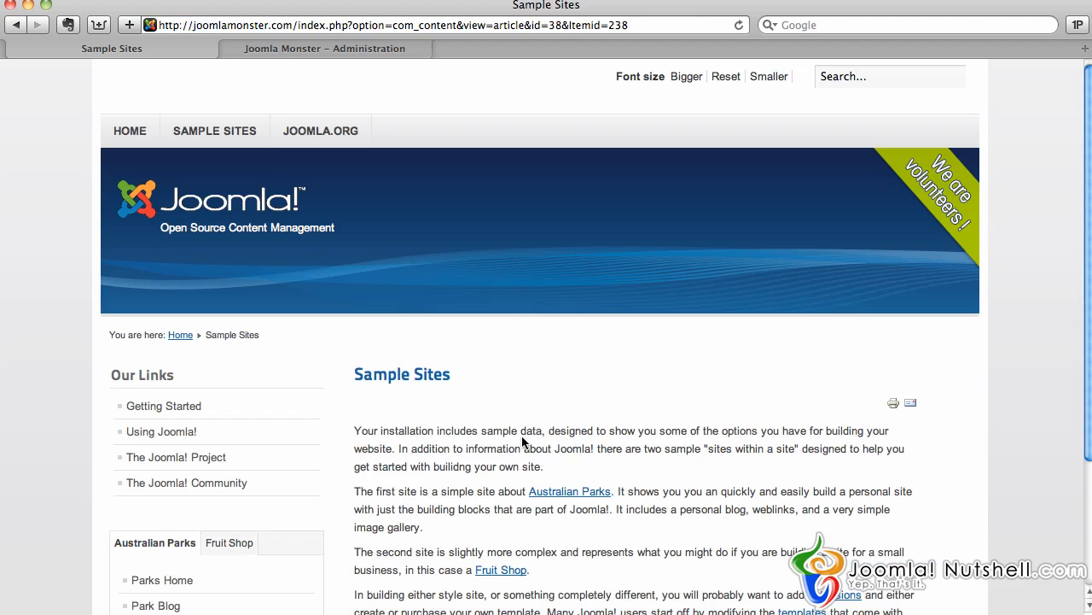
mouse_move(523, 390)
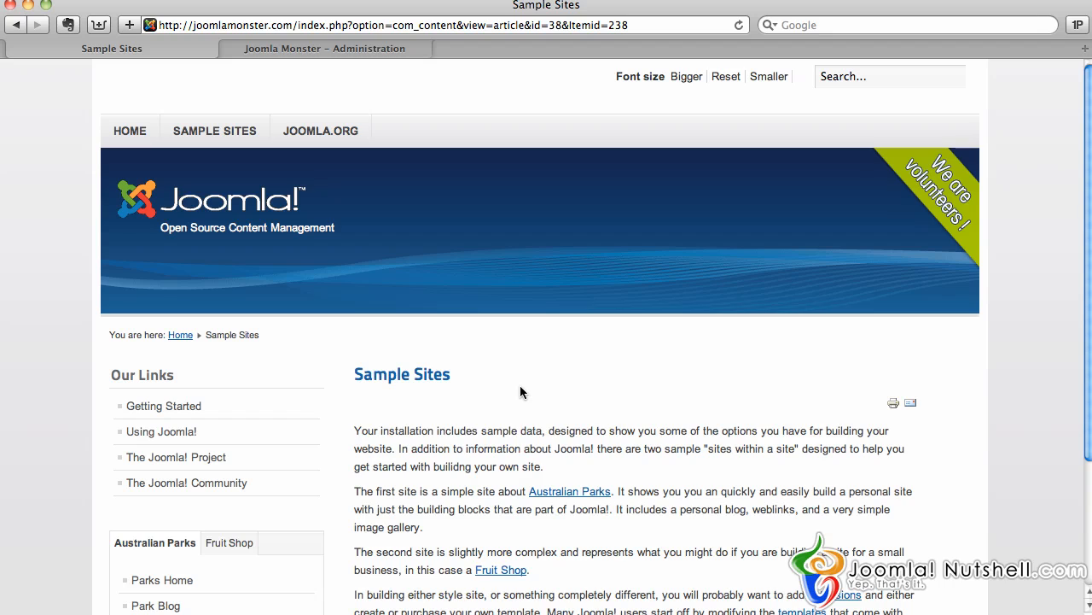
mouse_move(362, 215)
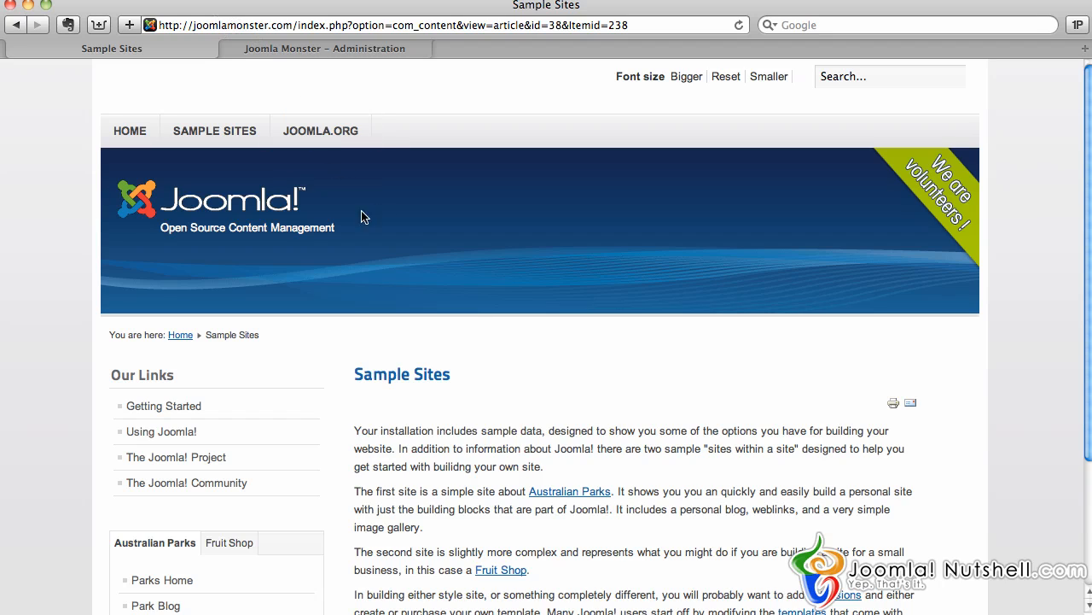
mouse_move(464, 391)
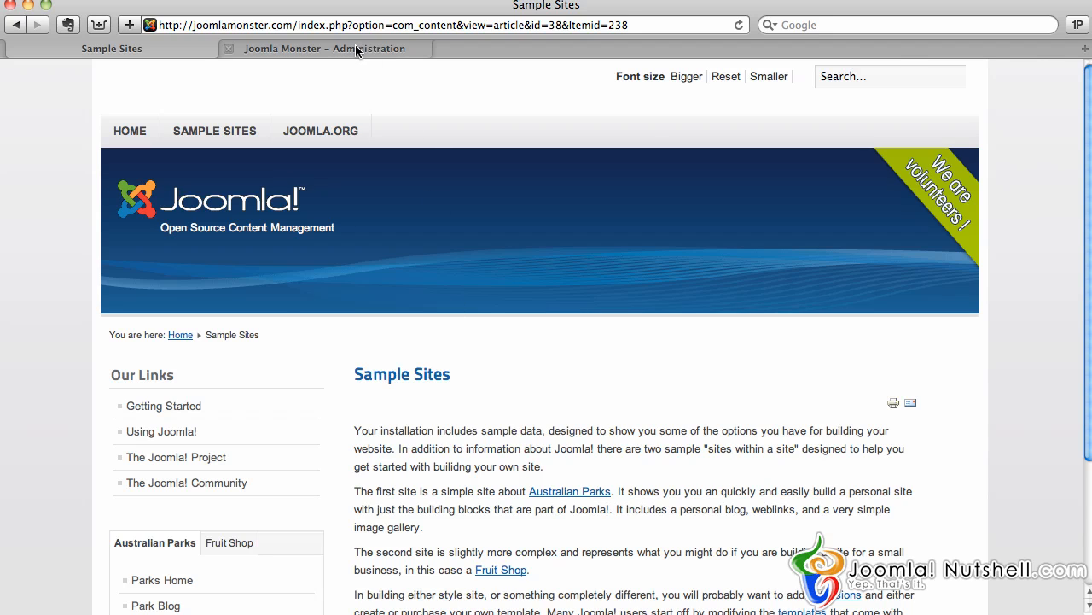
Switch to the Joomla Monster administration browser tab.
click(324, 48)
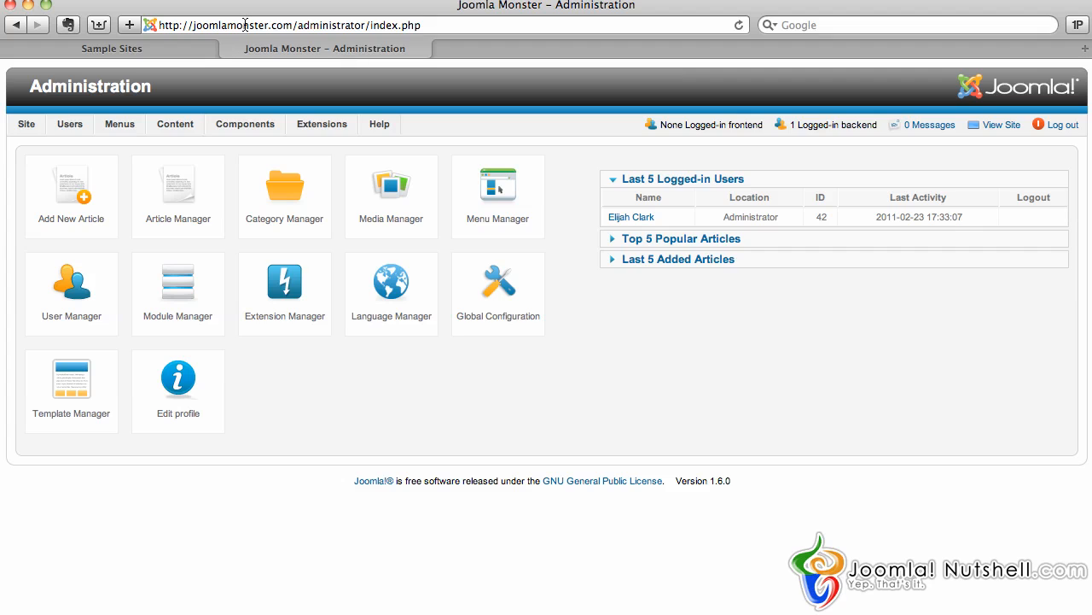
mouse_move(344, 26)
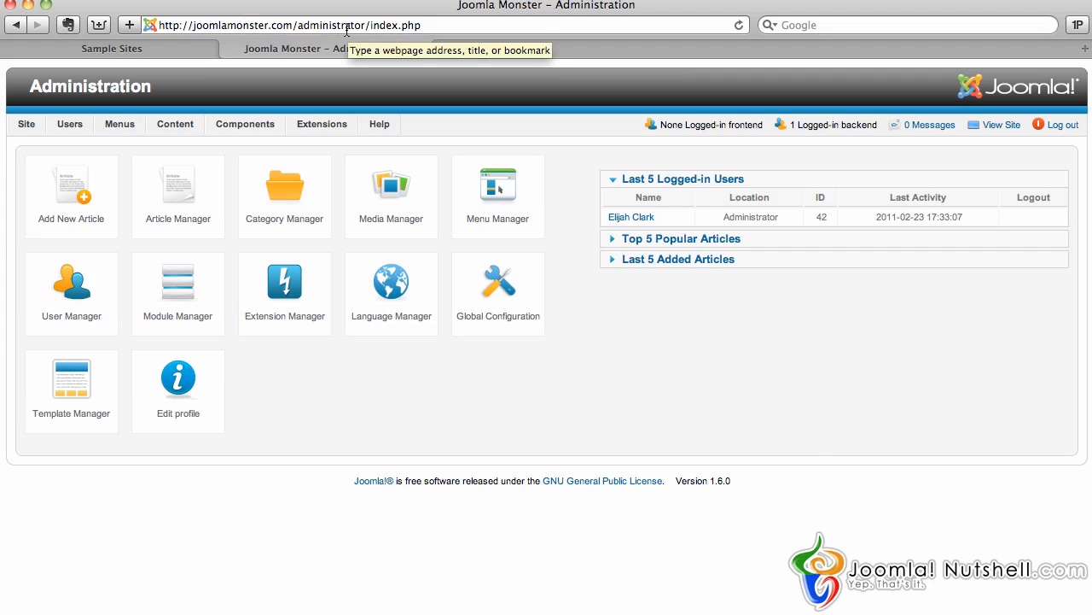
mouse_move(331, 358)
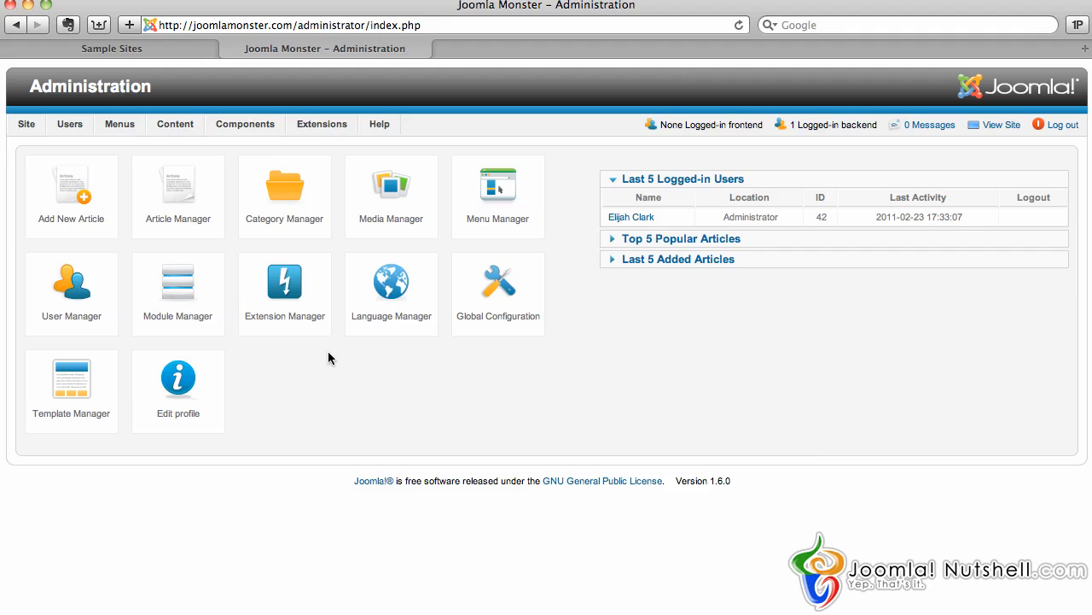
mouse_move(234, 283)
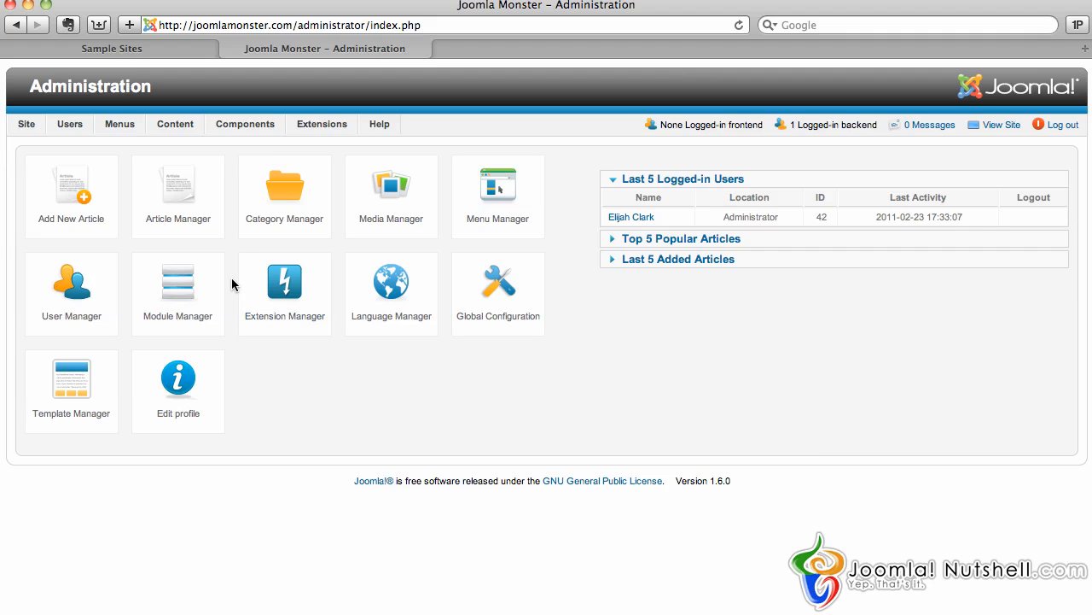
Open the Main Menu's item list from the Menus menu.
click(120, 123)
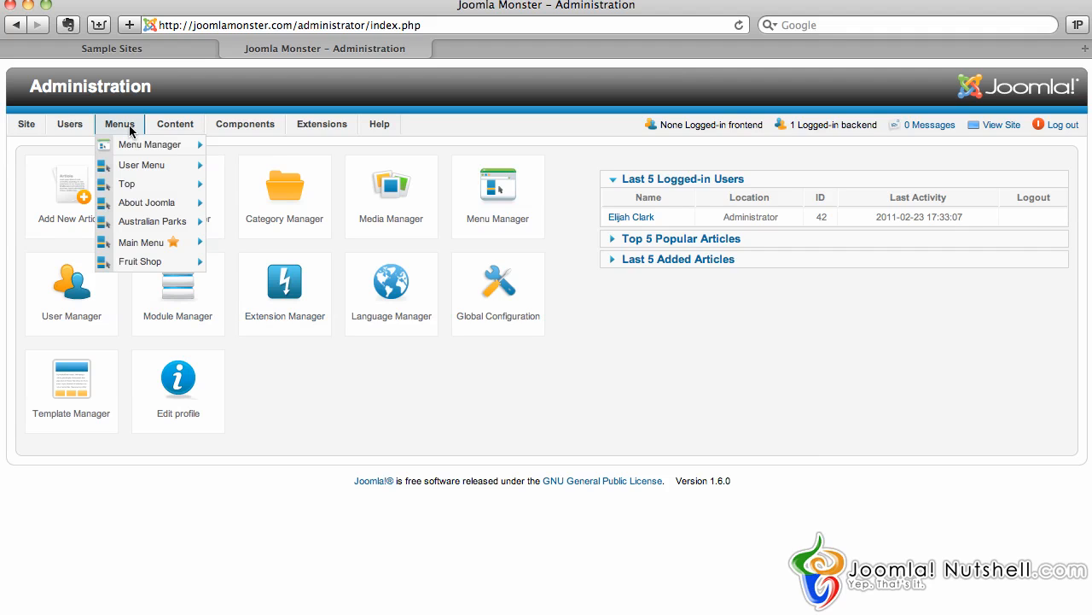
mouse_move(152, 222)
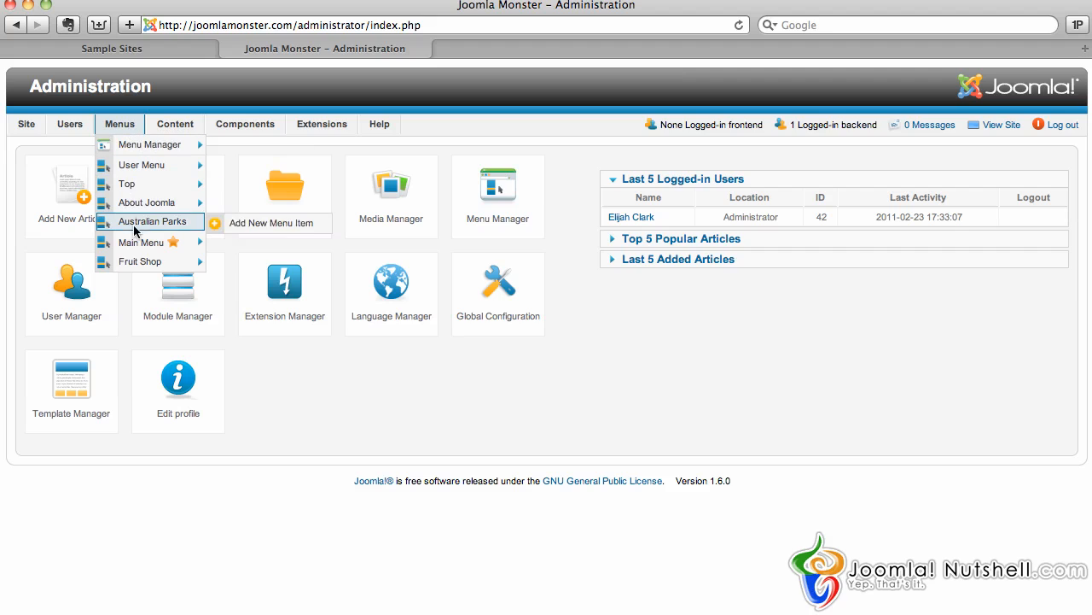
mouse_move(140, 243)
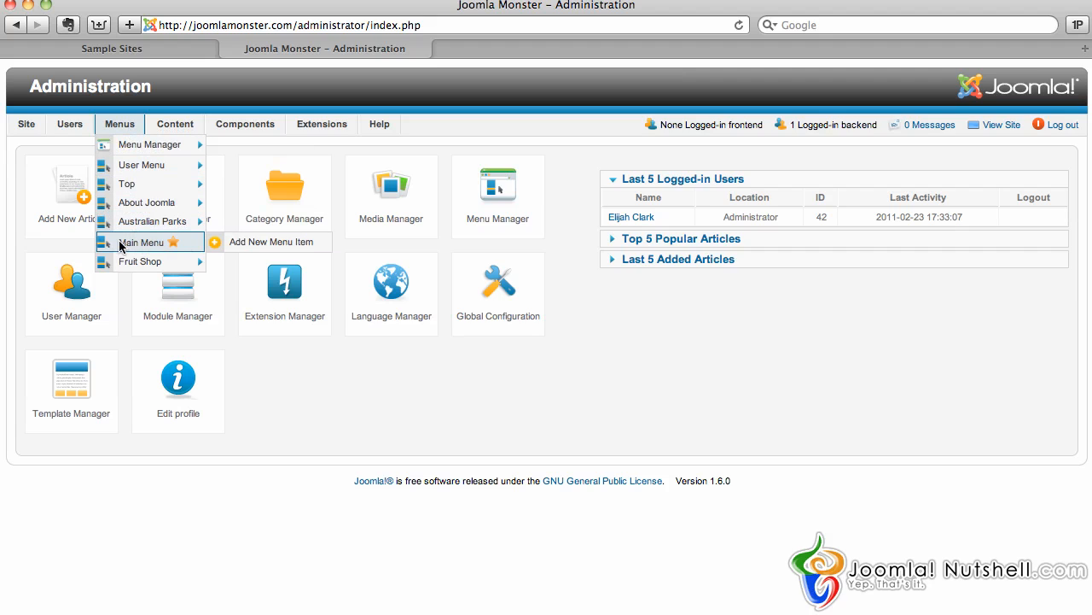
mouse_move(179, 246)
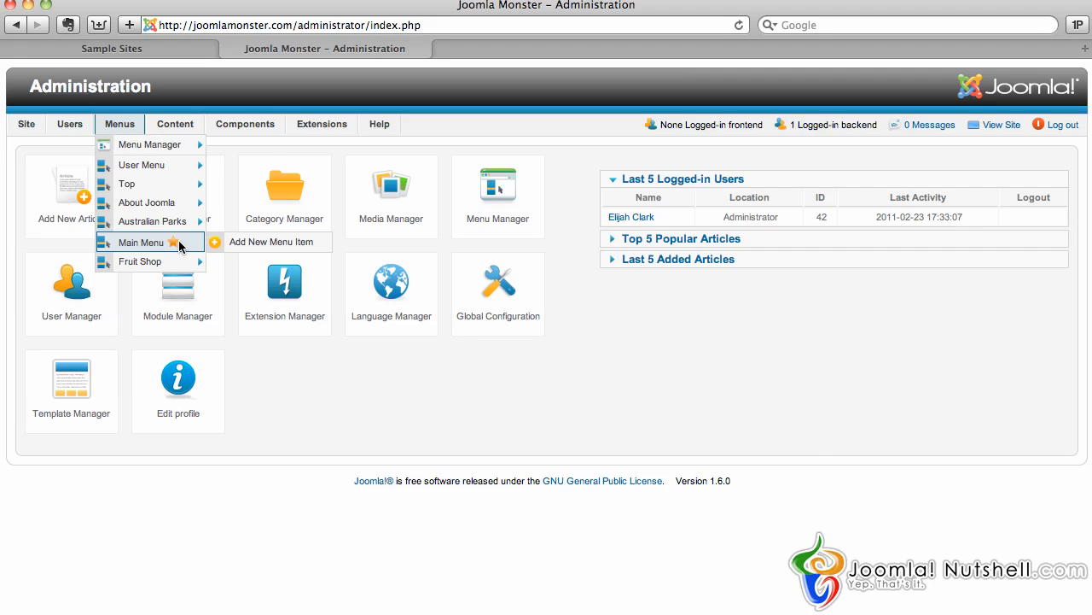
click(140, 242)
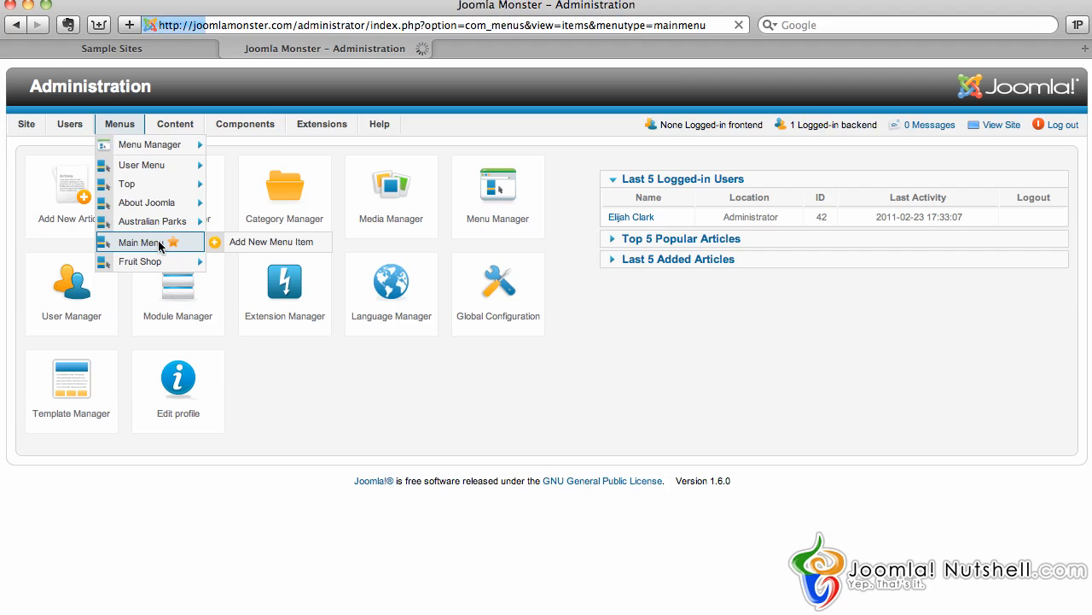
Select the Sample Sites and then the Parks menu items to attempt setting a new home item.
click(140, 242)
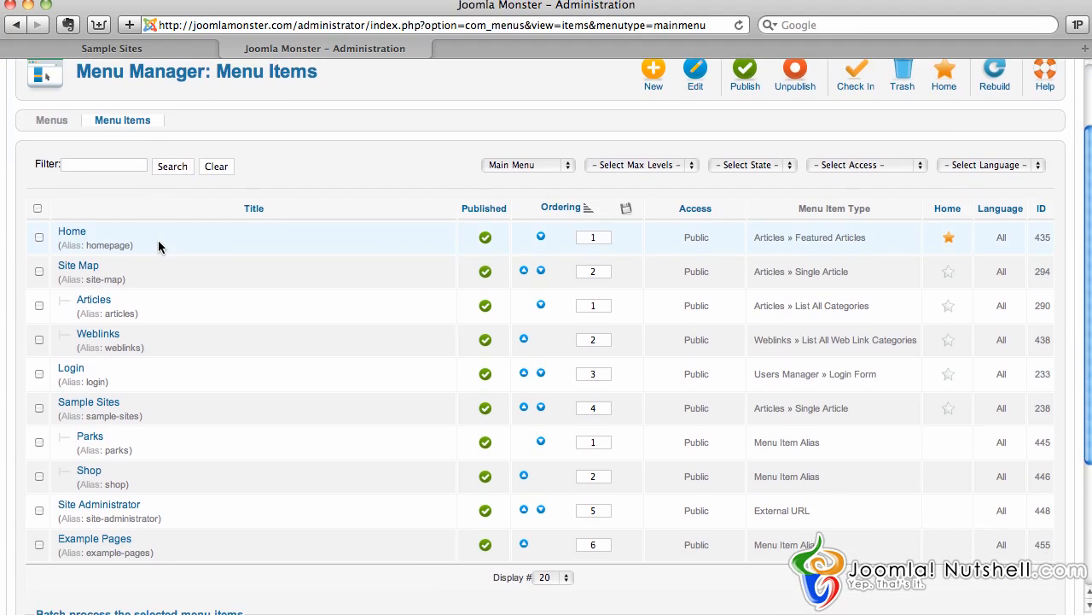
scroll(down, 3)
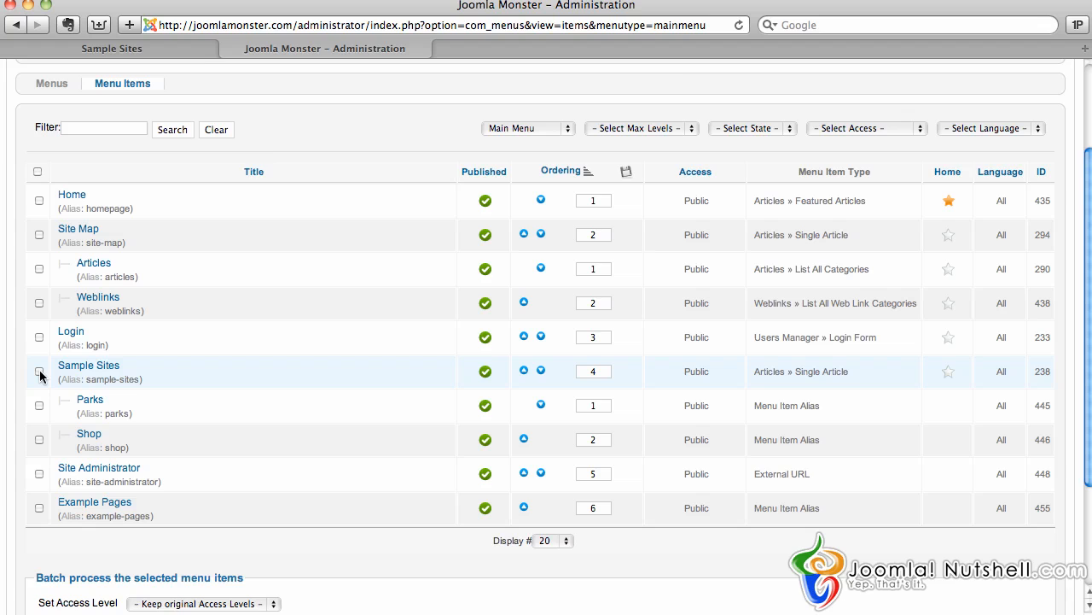
click(38, 373)
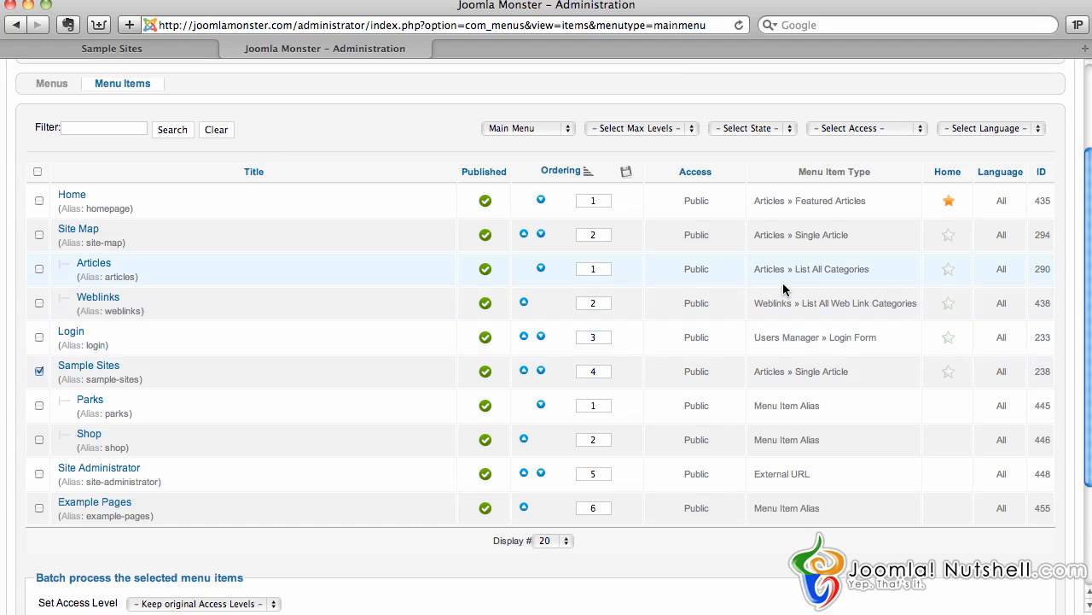
mouse_move(72, 205)
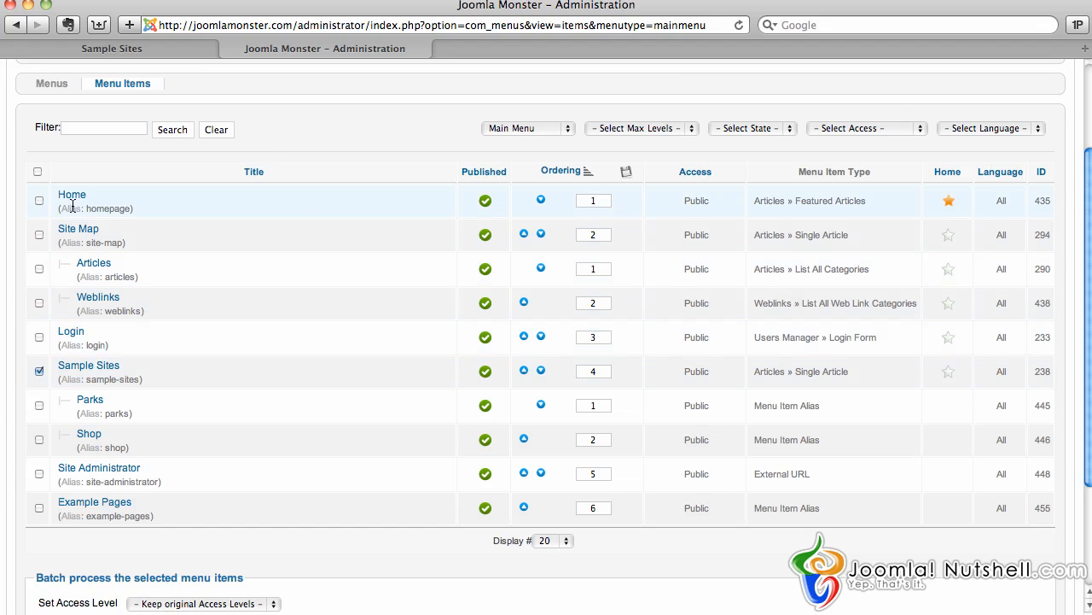
mouse_move(731, 211)
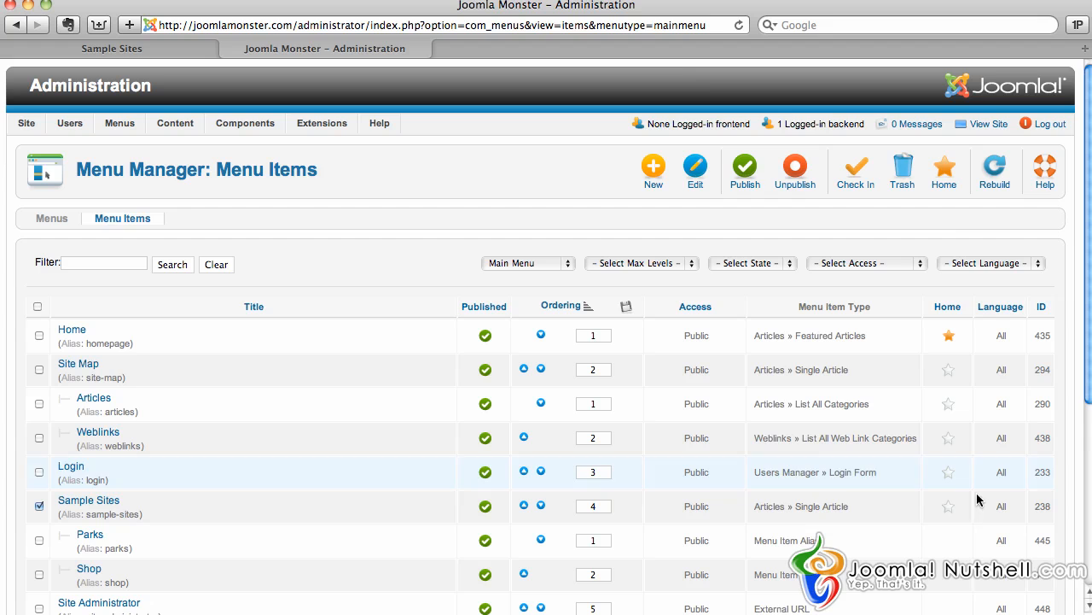
mouse_move(947, 512)
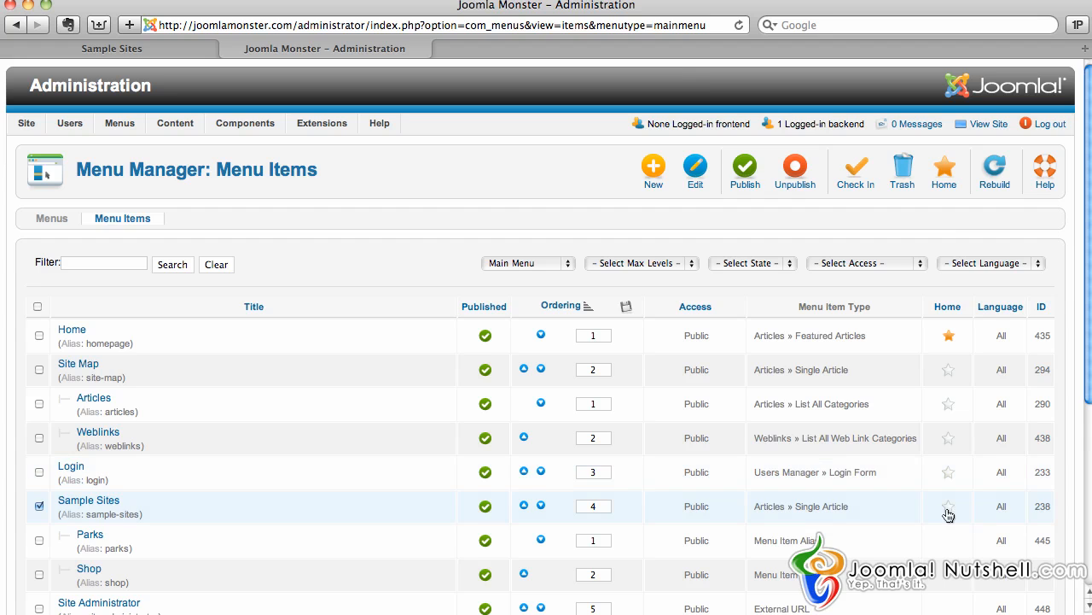
mouse_move(954, 454)
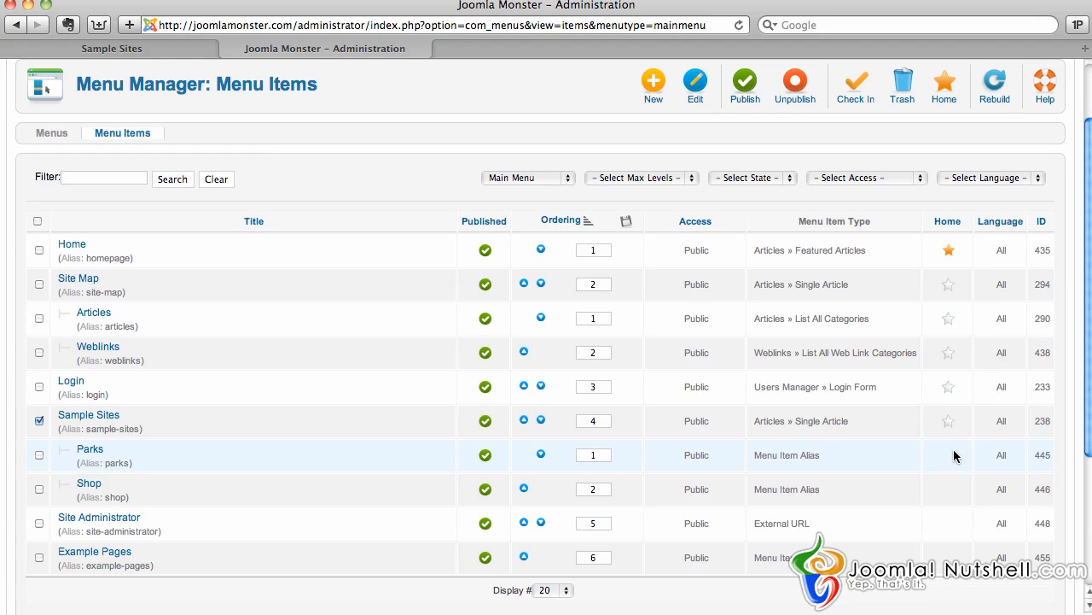
mouse_move(947, 501)
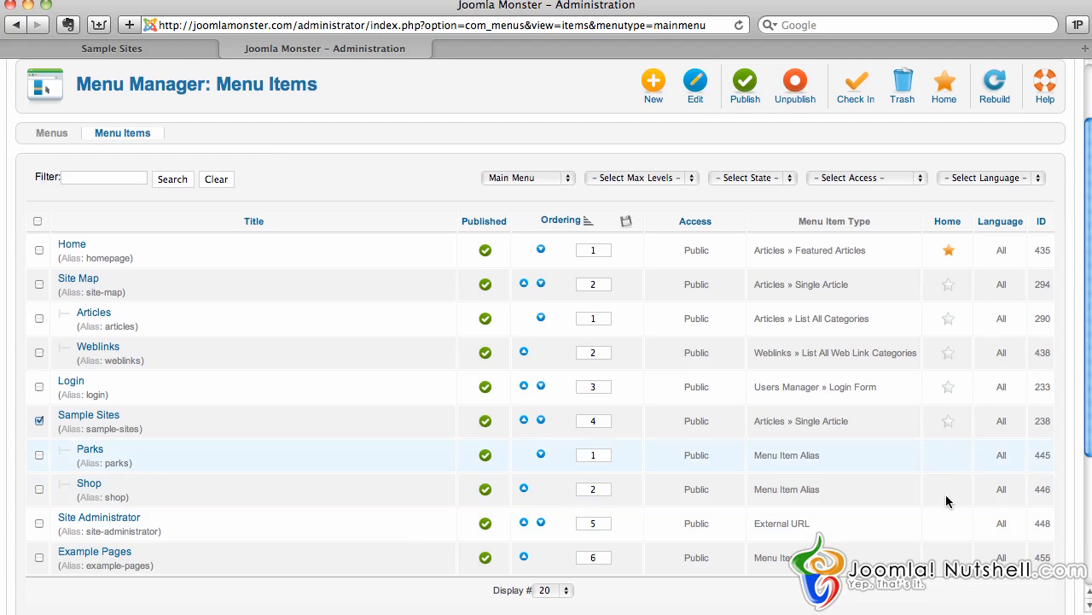
mouse_move(918, 531)
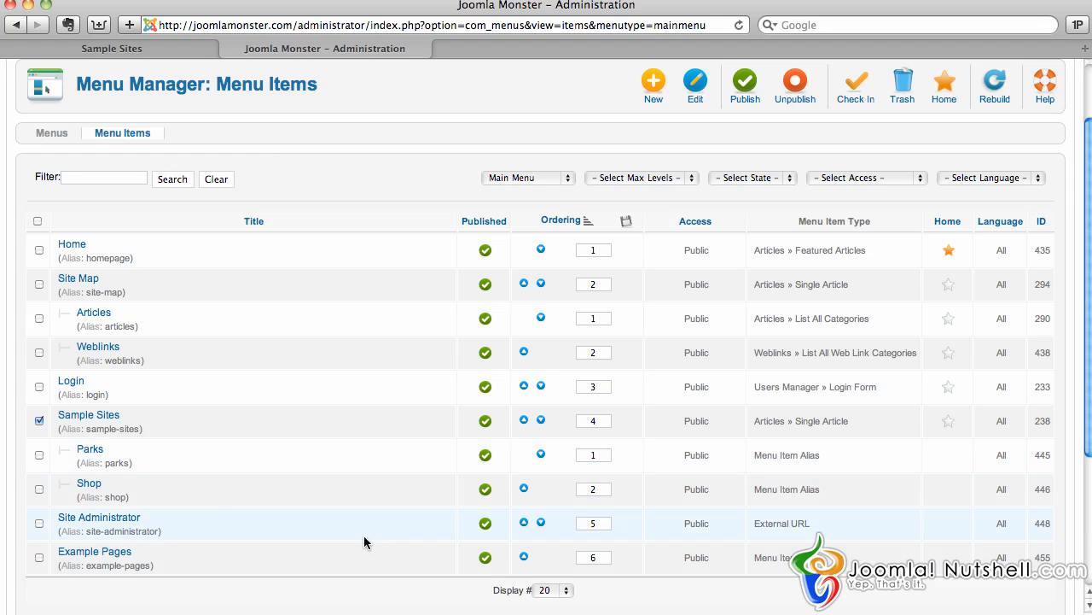
mouse_move(879, 519)
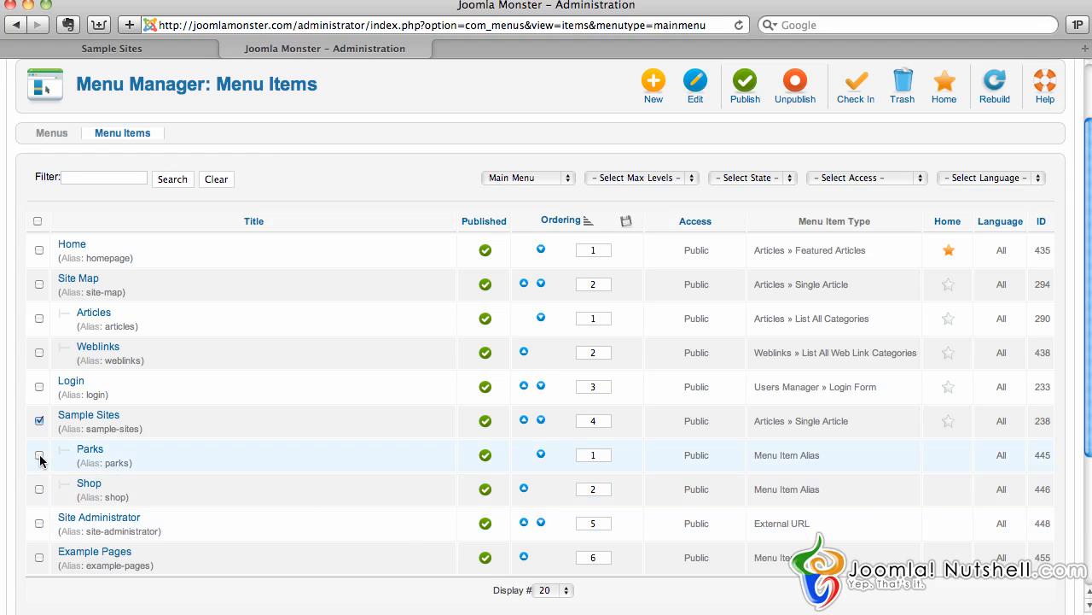
click(40, 458)
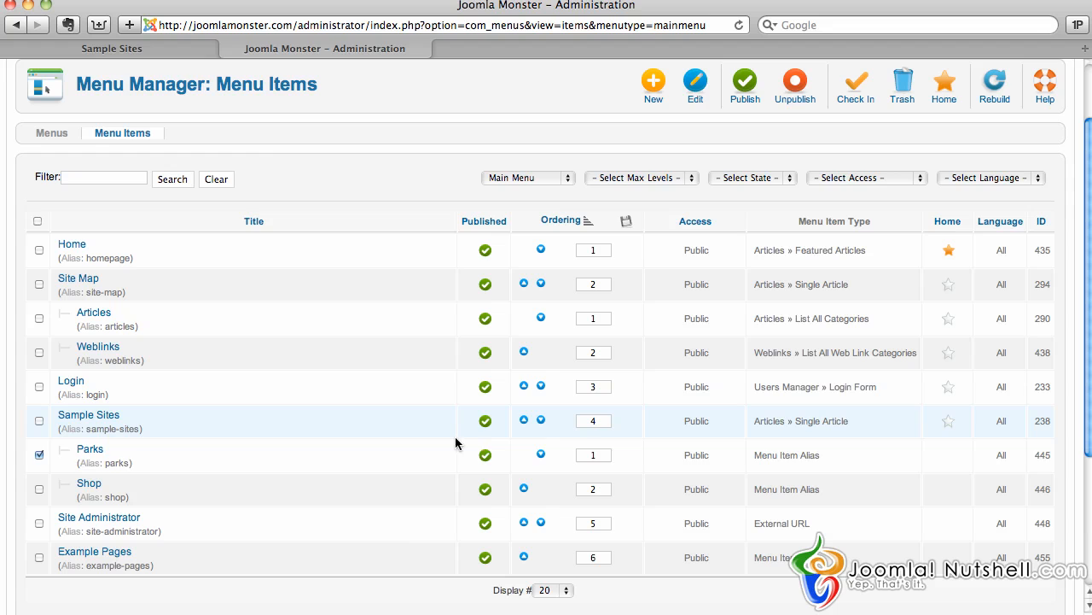
mouse_move(891, 233)
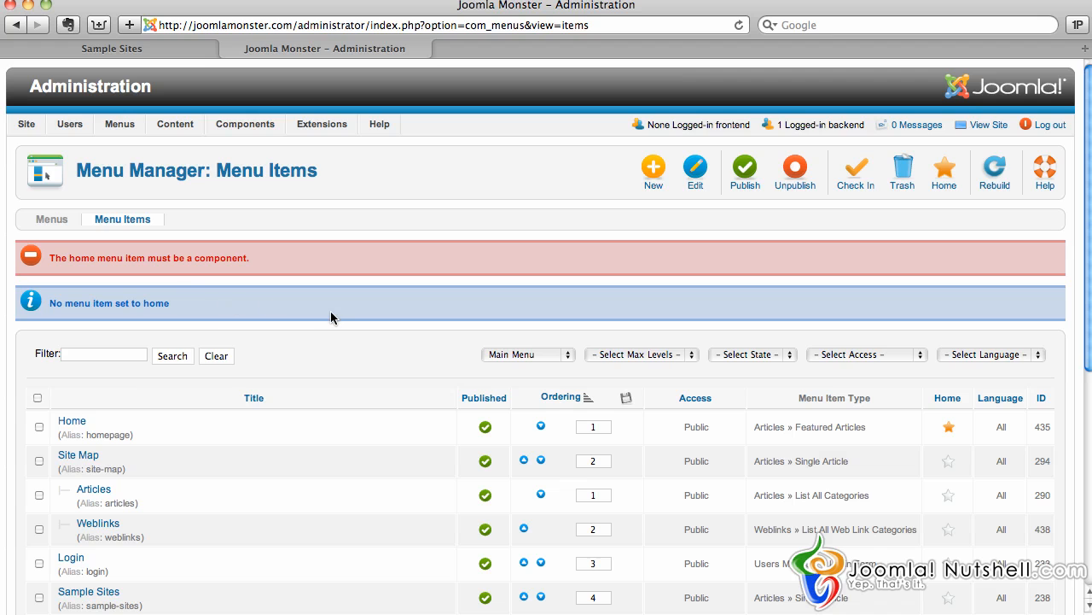
Scroll the Main Menu item list to reach Sample Sites.
scroll(down, 3)
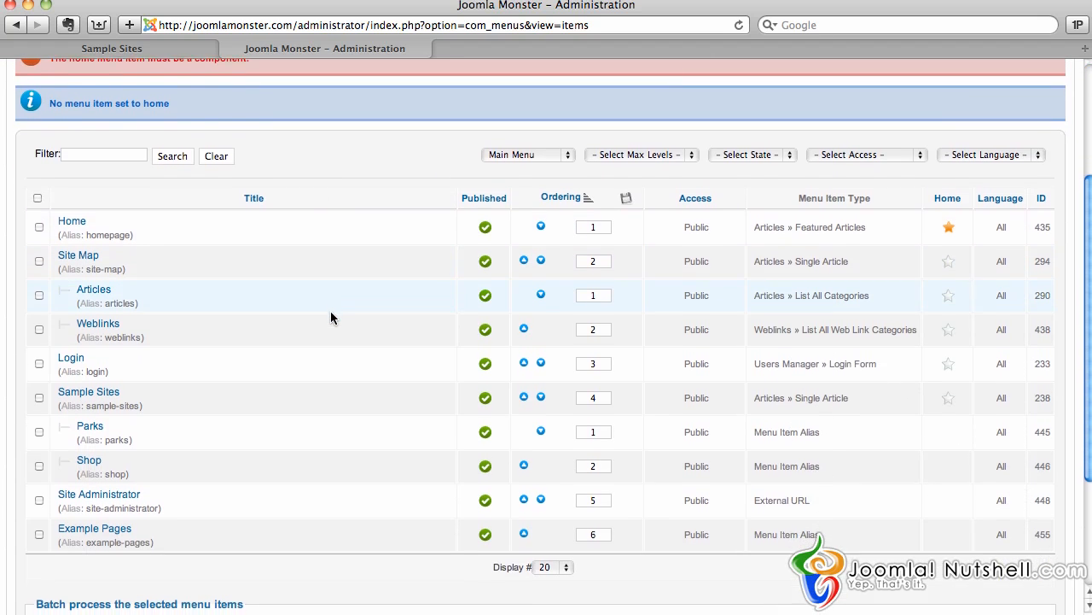
mouse_move(839, 447)
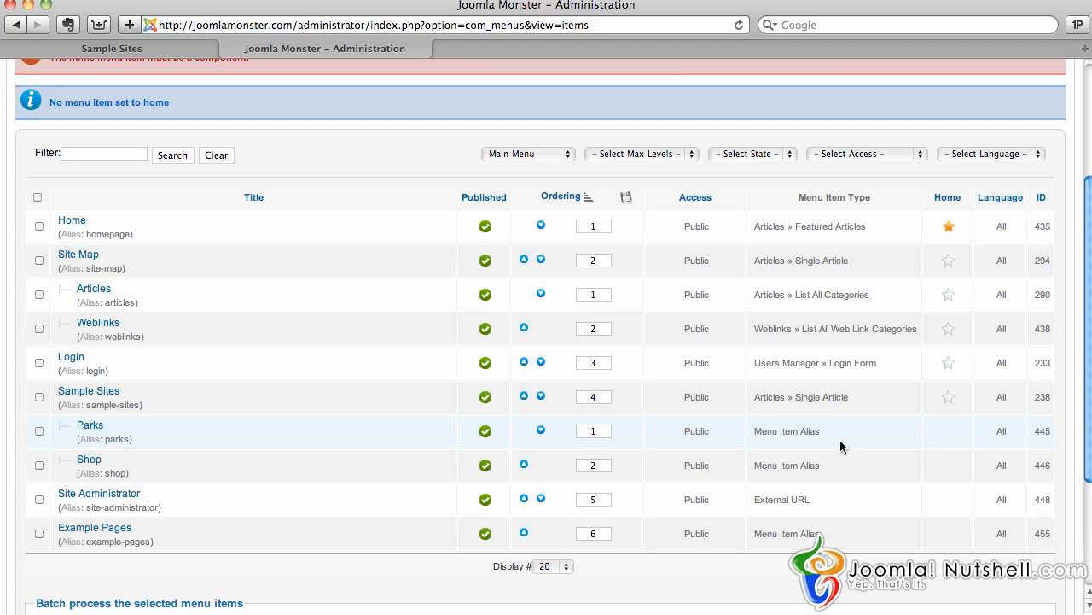
mouse_move(698, 444)
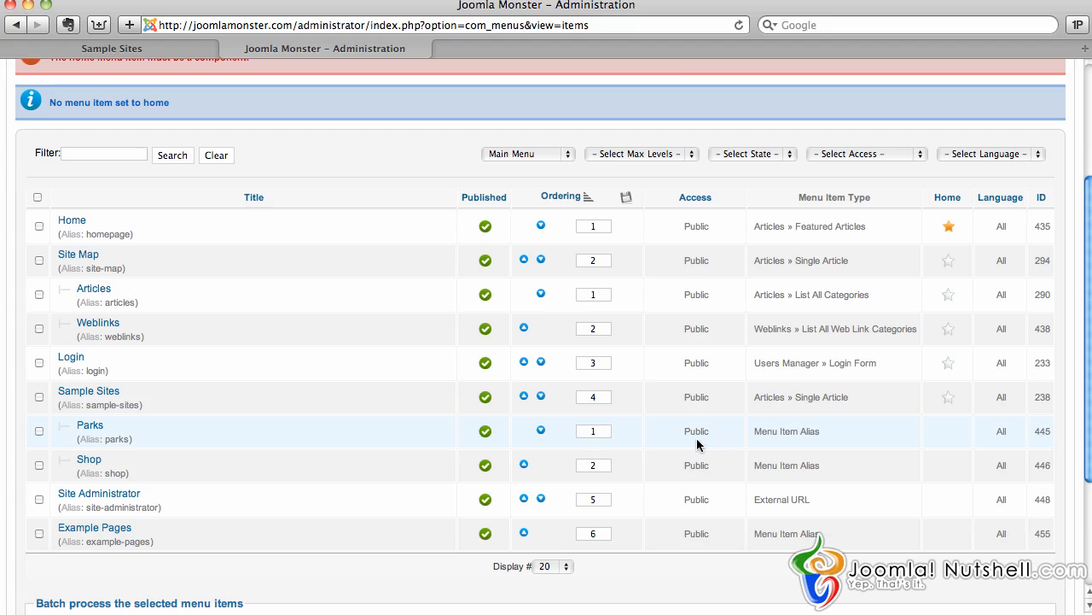
mouse_move(953, 243)
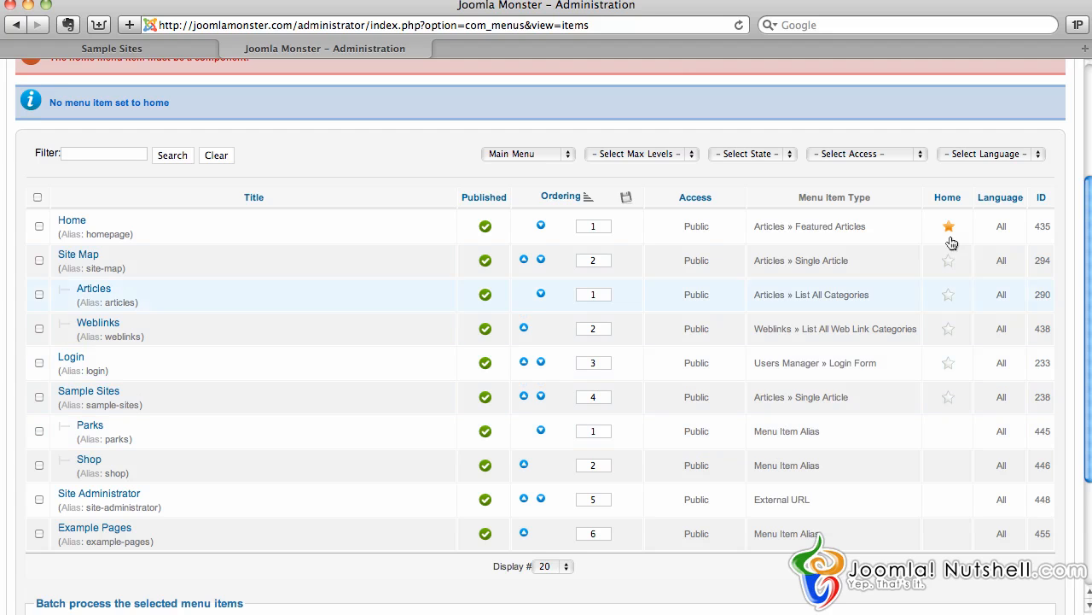
mouse_move(946, 322)
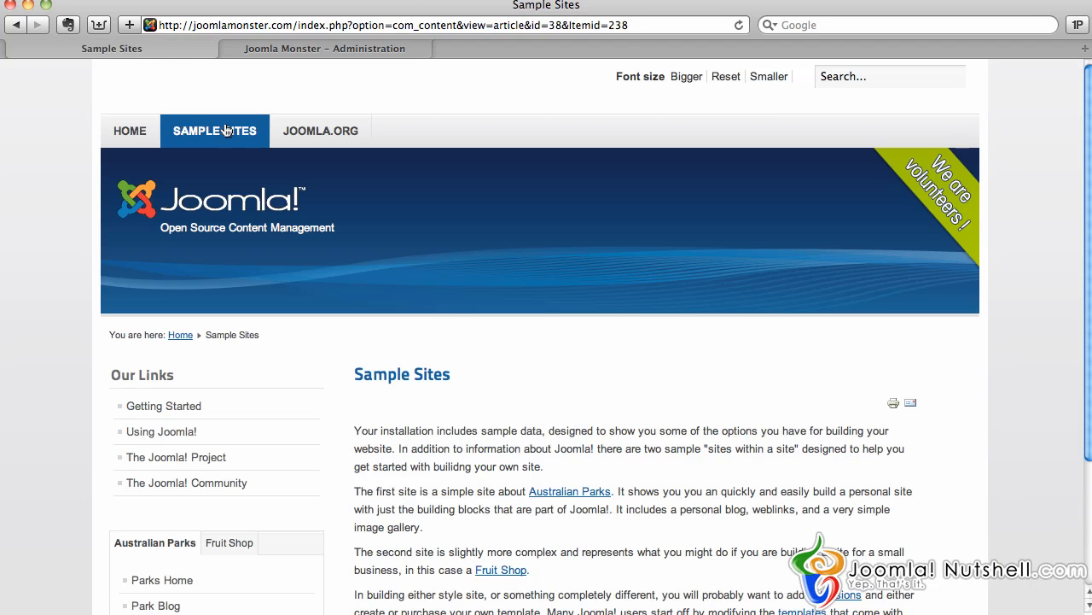
Load the site root and highlight the Sample Sites heading now shown as the home page.
click(130, 130)
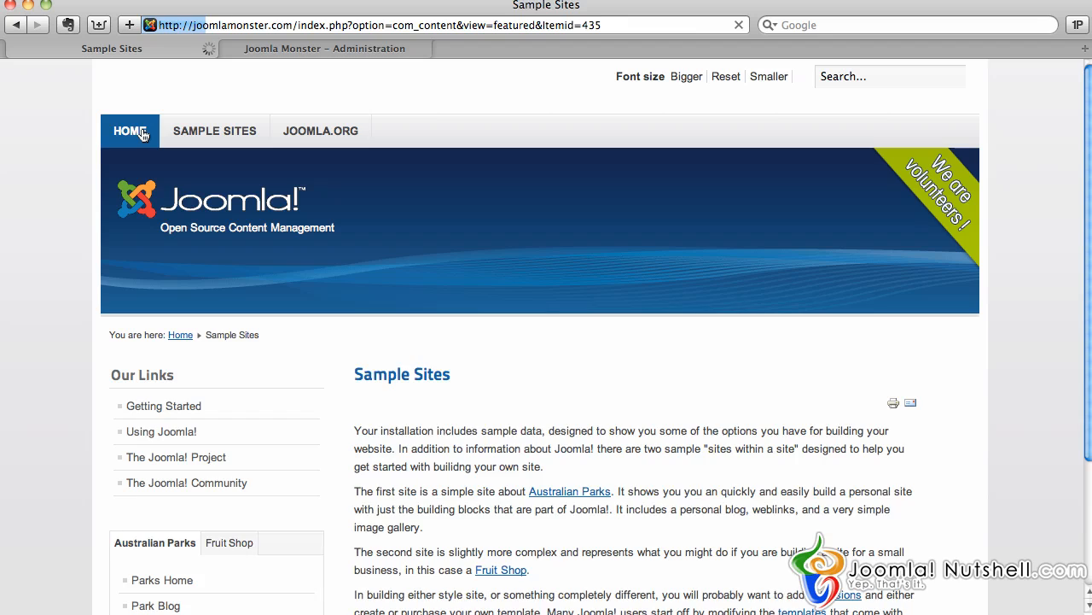
click(130, 130)
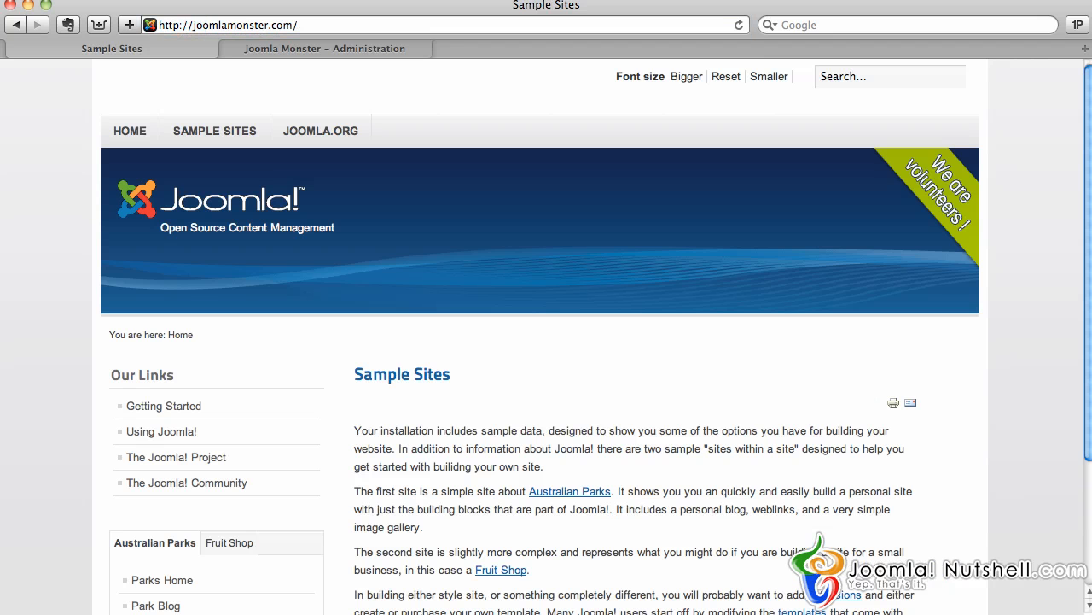
mouse_move(529, 383)
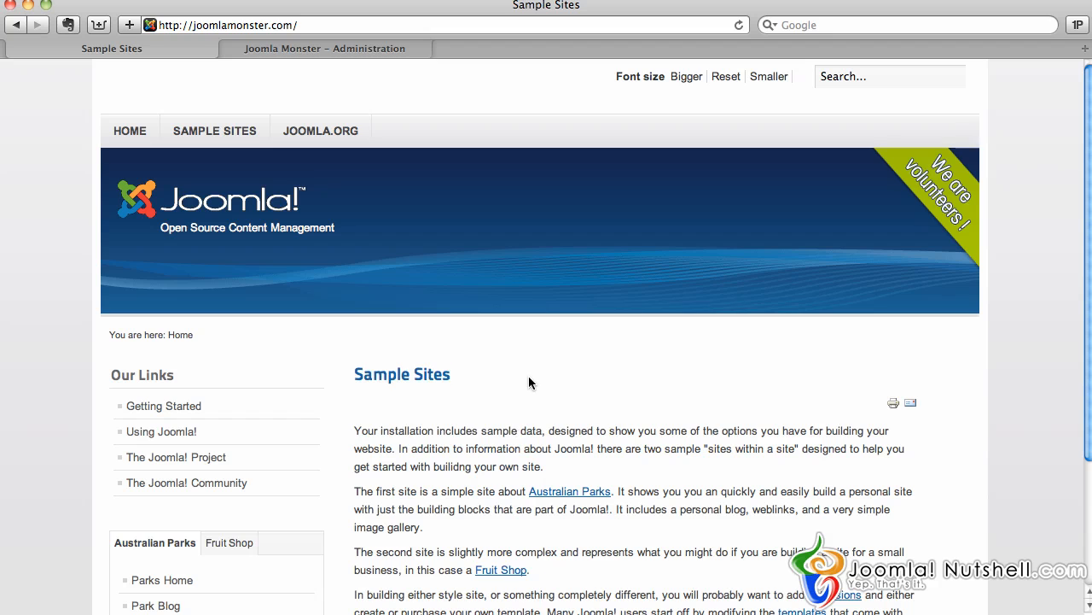
scroll(down, 3)
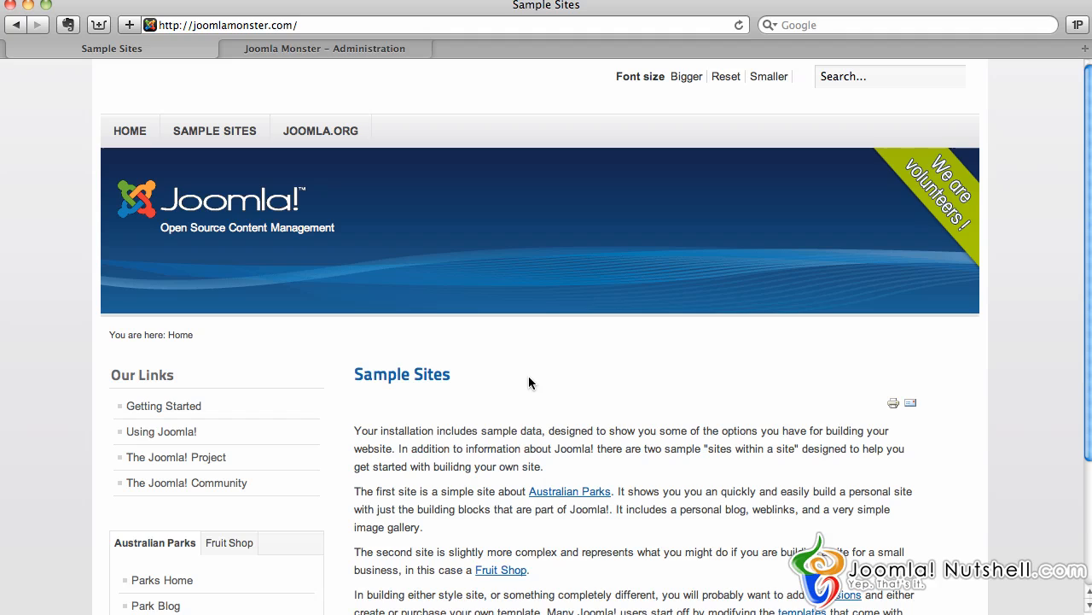
double_click(401, 374)
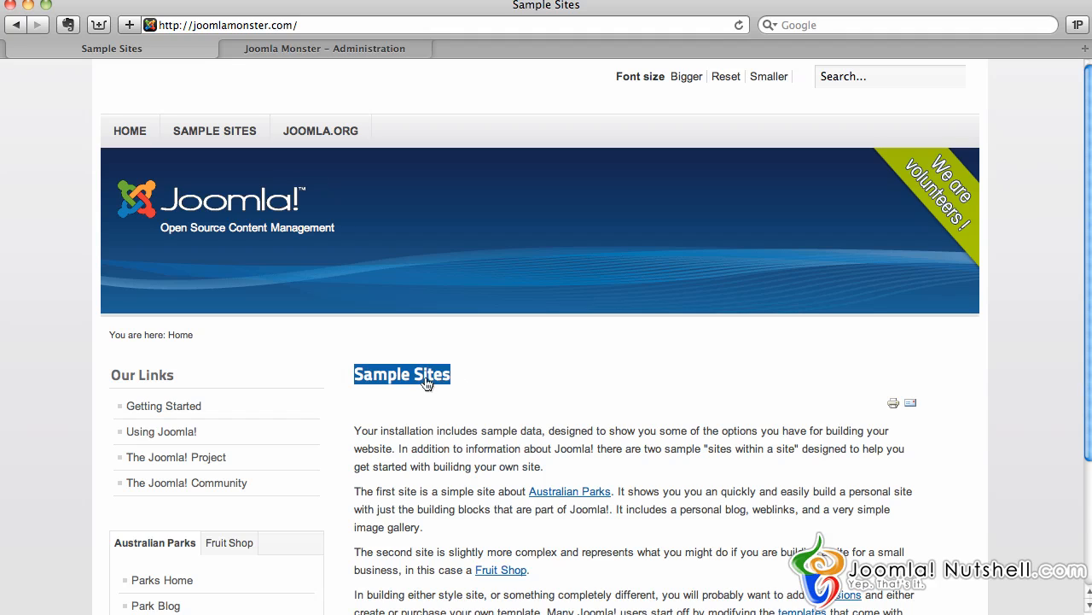
mouse_move(543, 377)
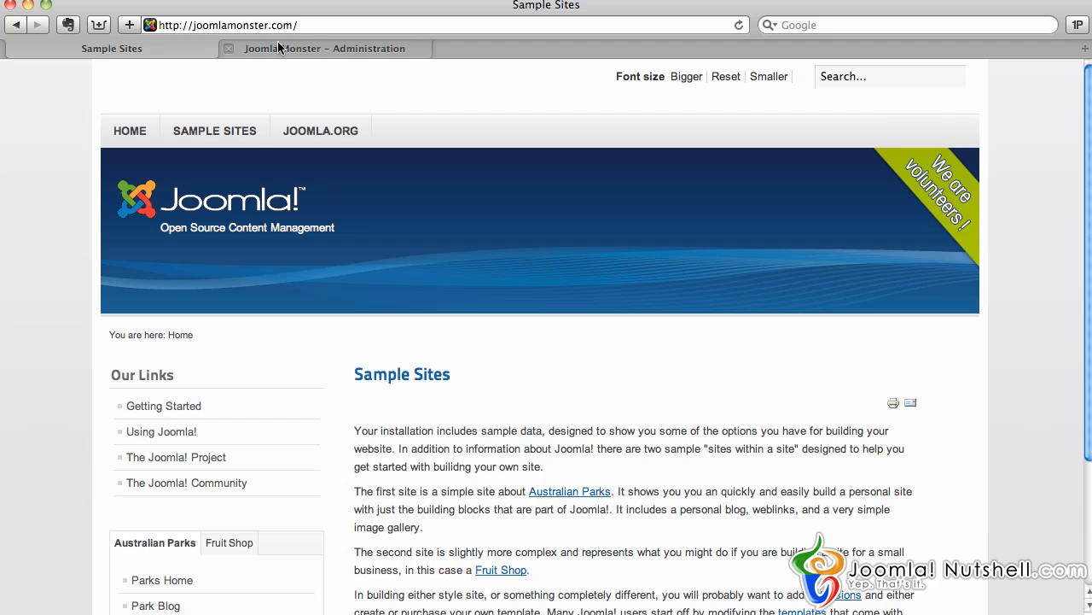
In the admin tab, make the original Home item the home menu item again, then return to the front-end tab.
click(324, 48)
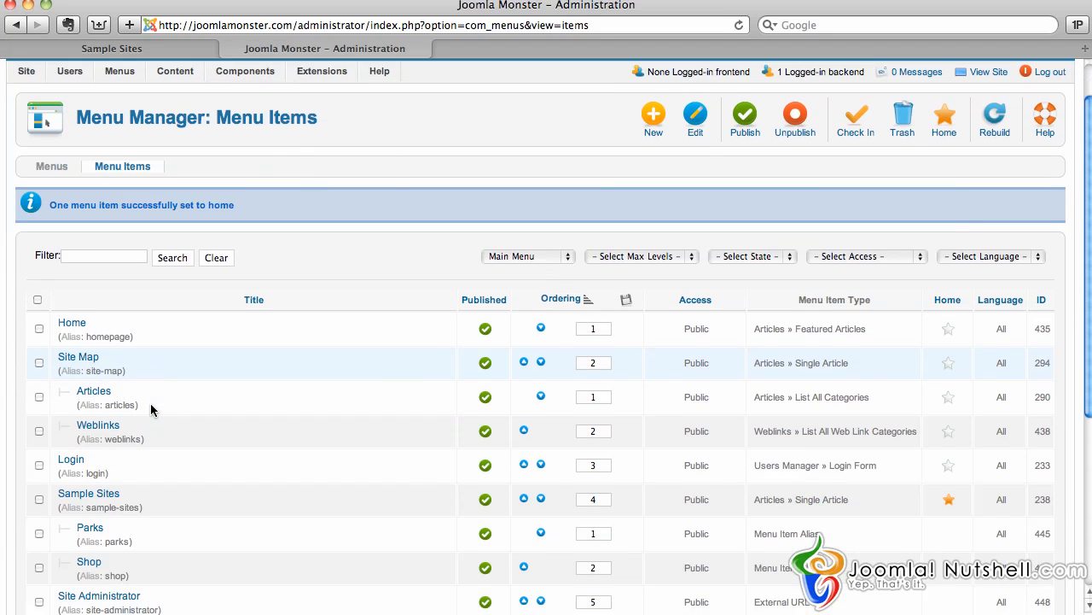
scroll(down, 3)
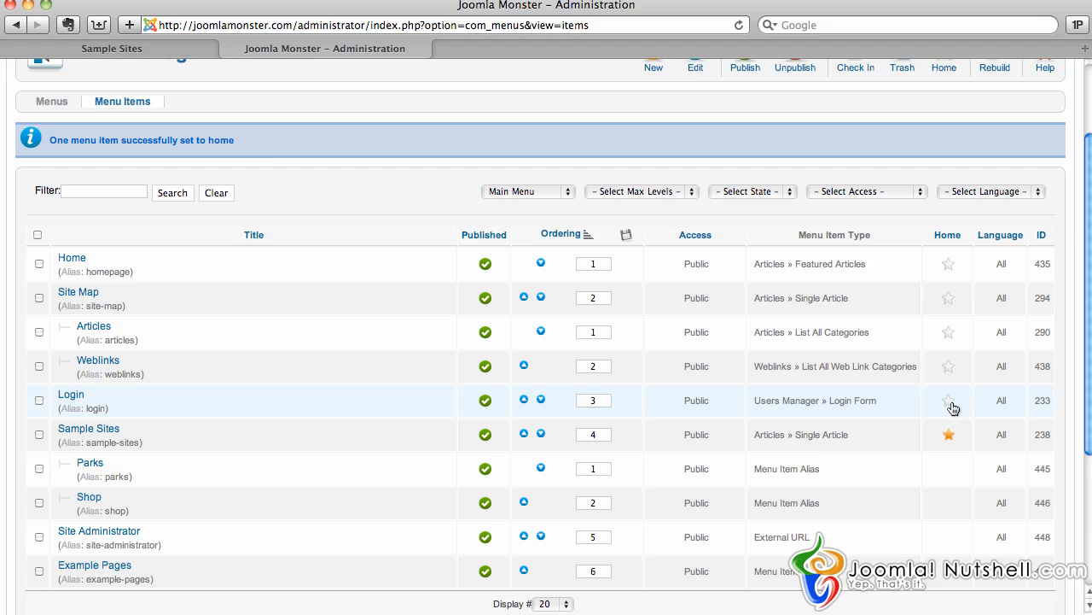
mouse_move(48, 444)
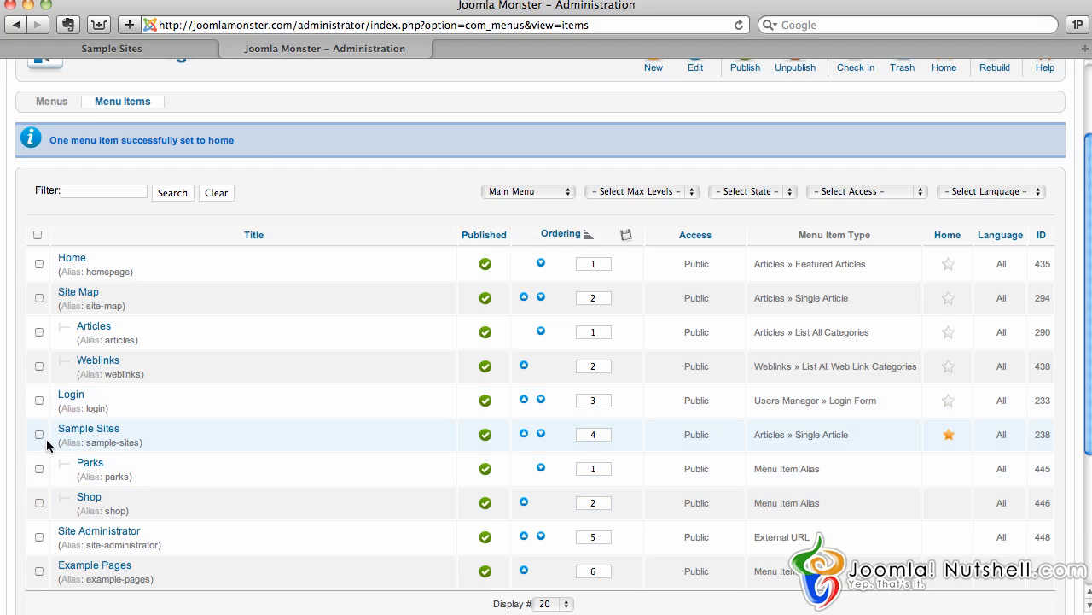
click(38, 263)
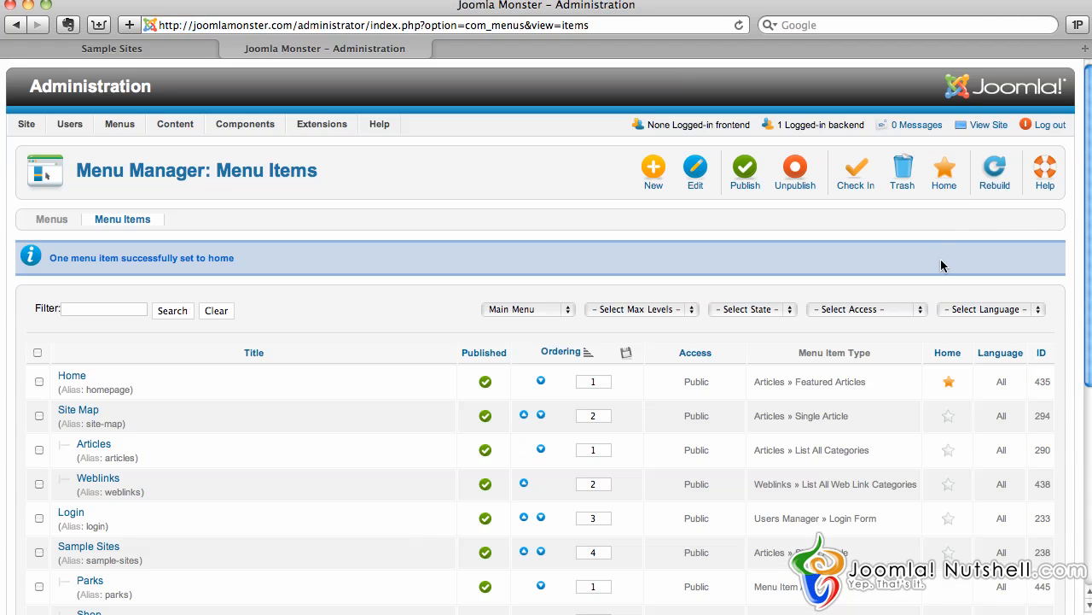
click(111, 48)
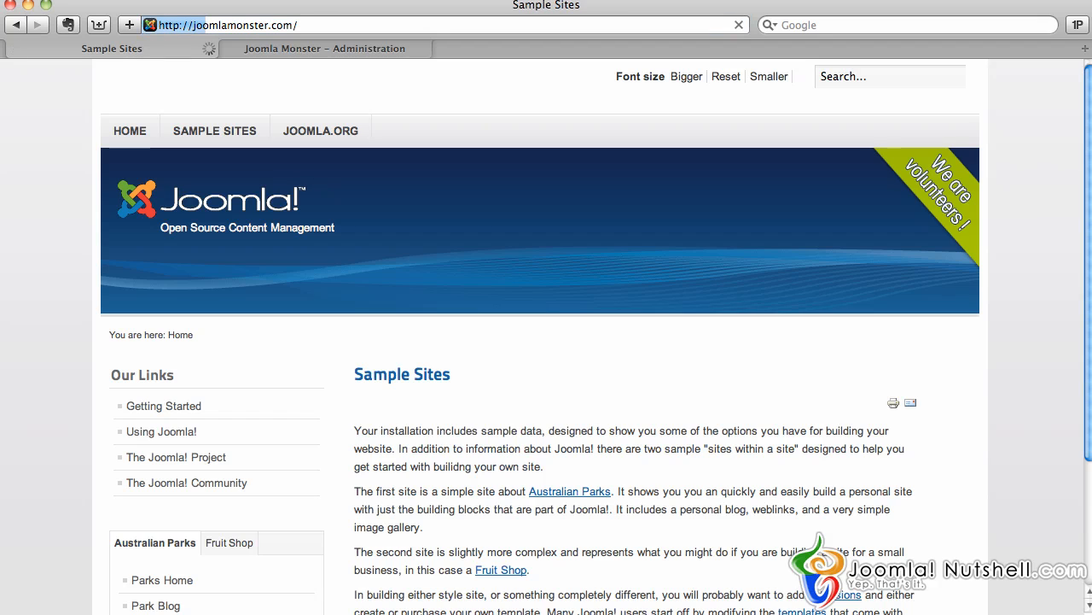
Reload the front end to confirm the original Joomla welcome home page is restored.
click(130, 130)
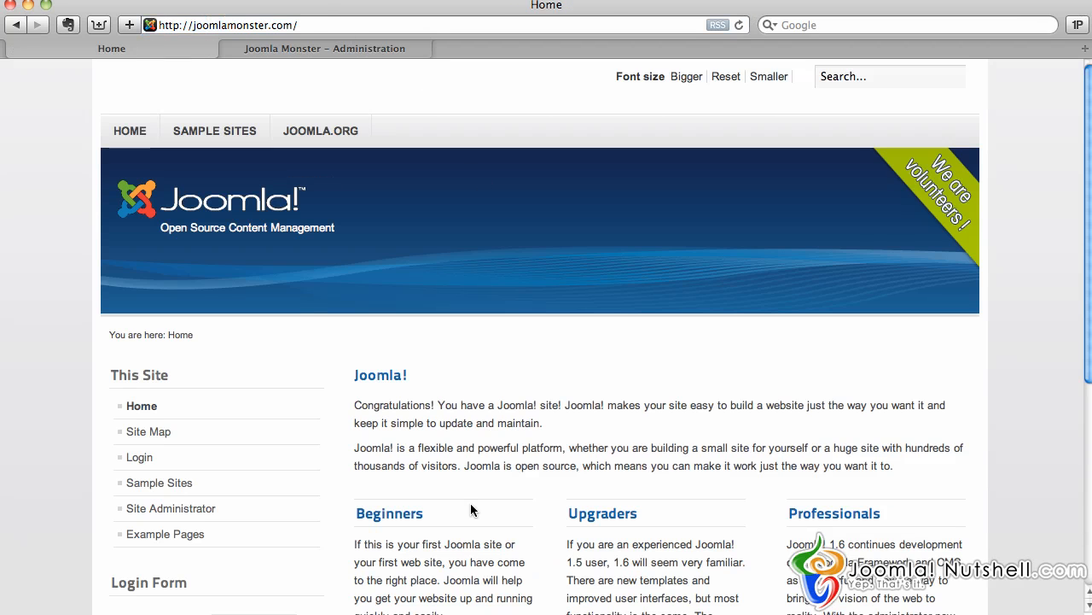
mouse_move(474, 393)
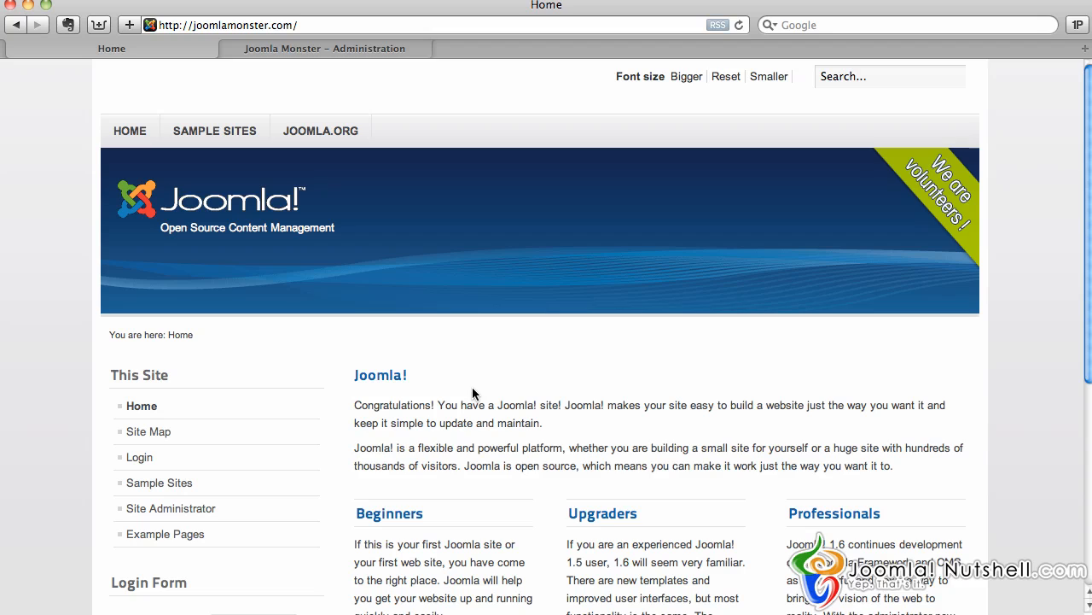
mouse_move(459, 366)
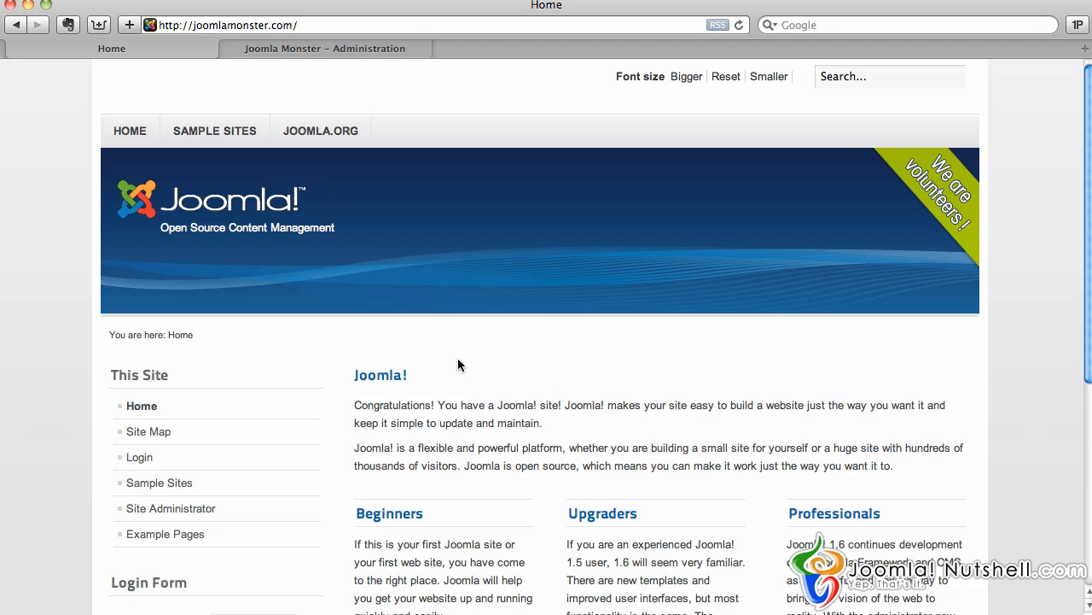